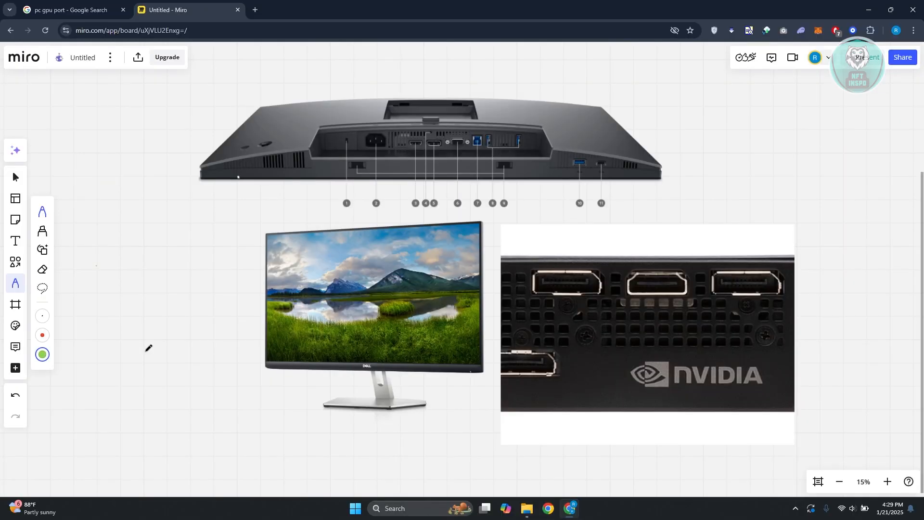
{"action": "mouse_move", "coordinate": [124, 350]}
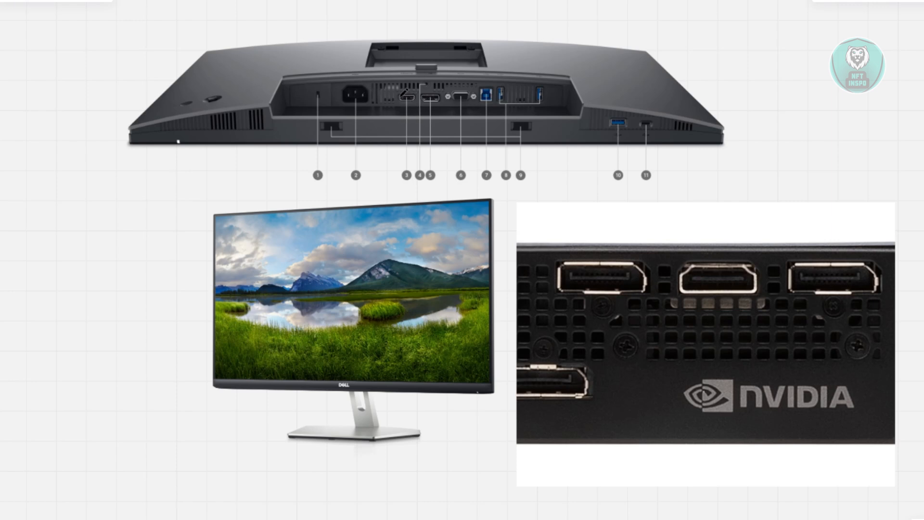
- Circle the monitor's HDMI/DisplayPort connectors on the rear-view photo in green
{"action": "left_click_drag", "start_coordinate": [400, 92], "coordinate": [466, 103]}
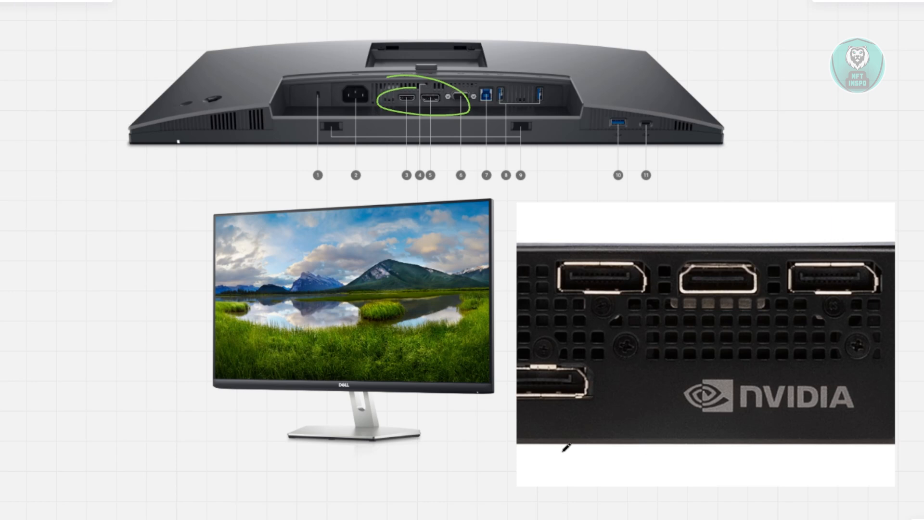
{"action": "mouse_move", "coordinate": [550, 452]}
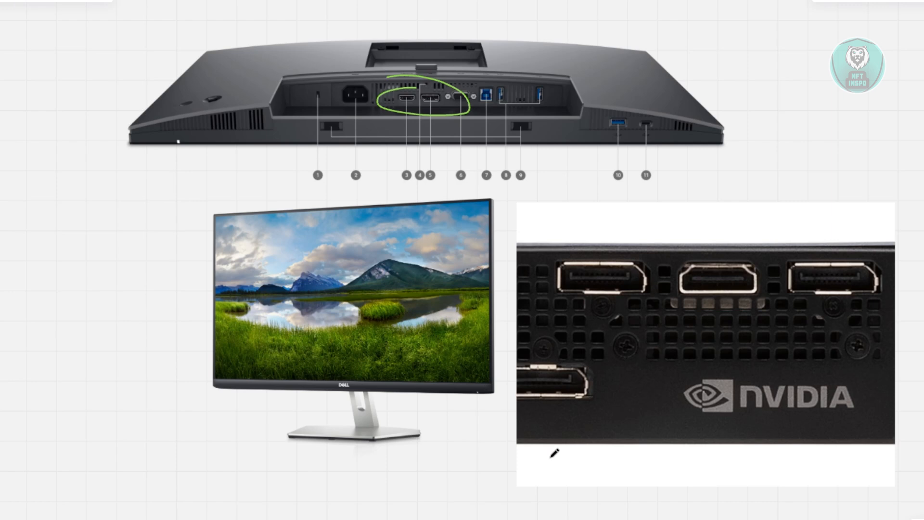
{"action": "mouse_move", "coordinate": [460, 101]}
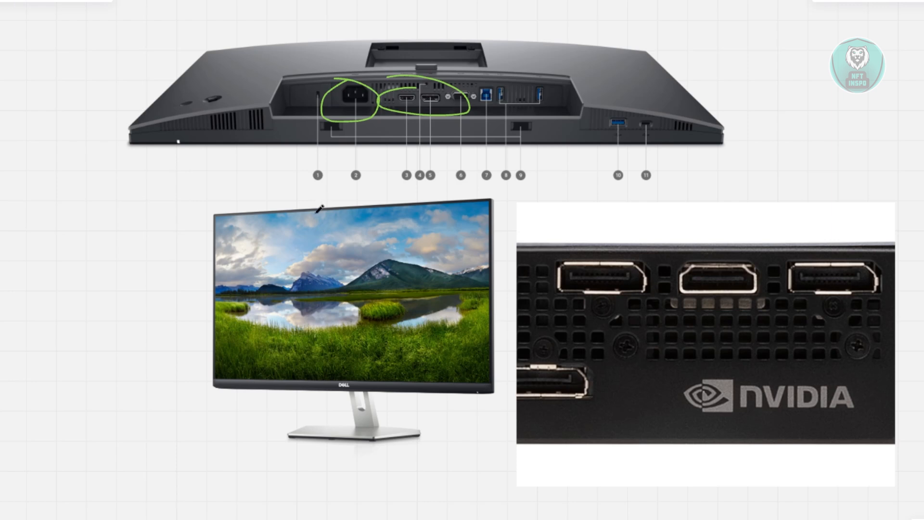
{"action": "mouse_move", "coordinate": [403, 237]}
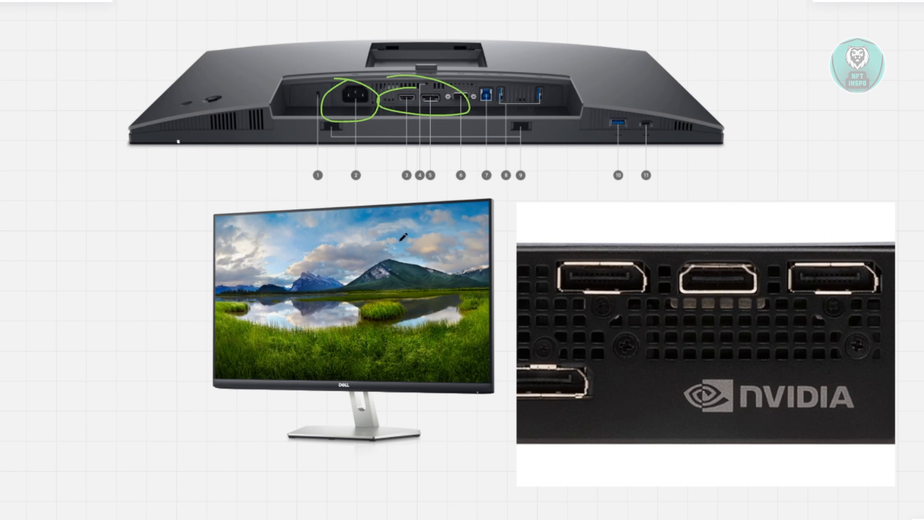
{"action": "mouse_move", "coordinate": [187, 331]}
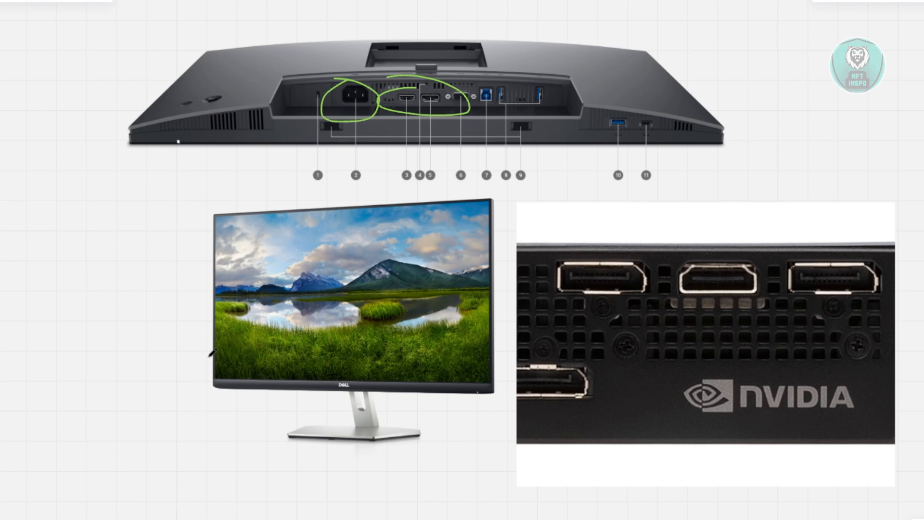
{"action": "mouse_move", "coordinate": [314, 296]}
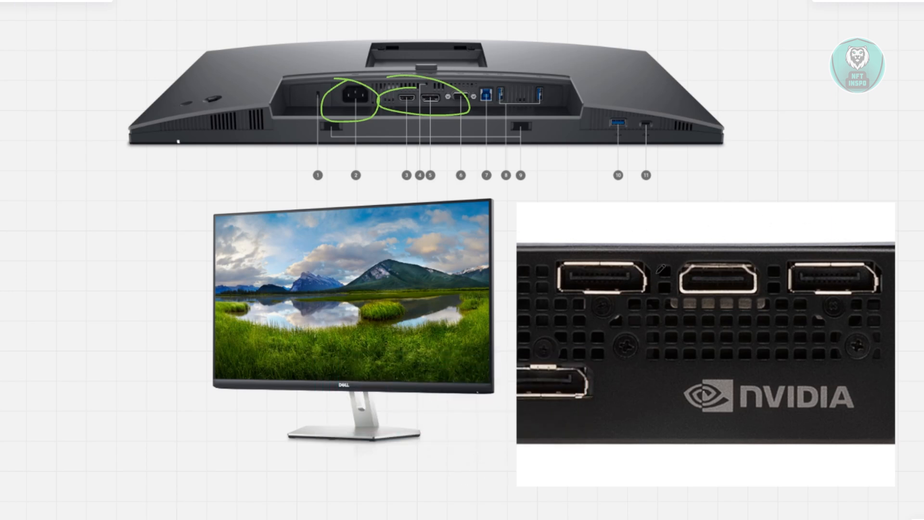
{"action": "mouse_move", "coordinate": [706, 351]}
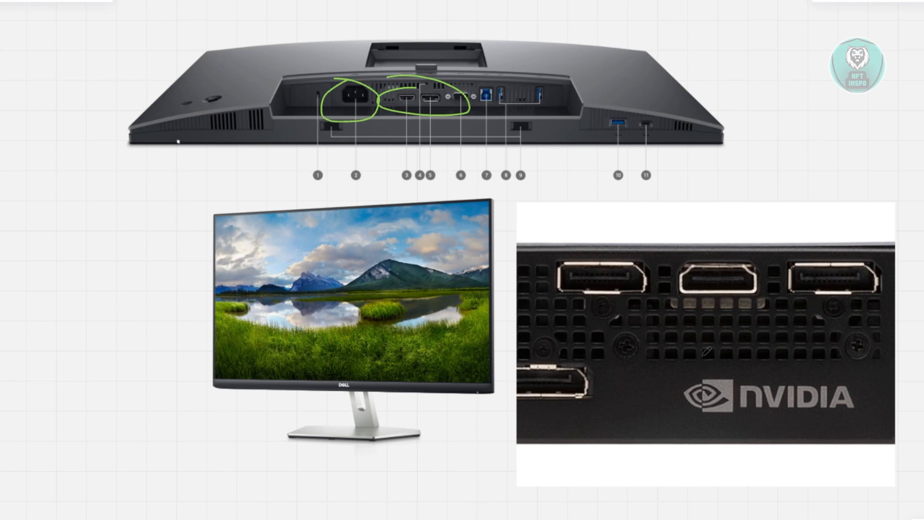
{"action": "mouse_move", "coordinate": [705, 352]}
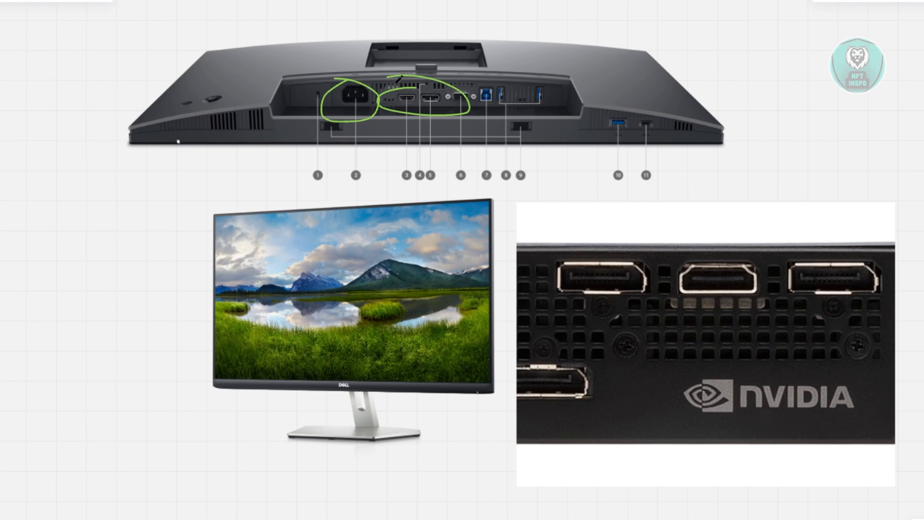
{"action": "mouse_move", "coordinate": [455, 117]}
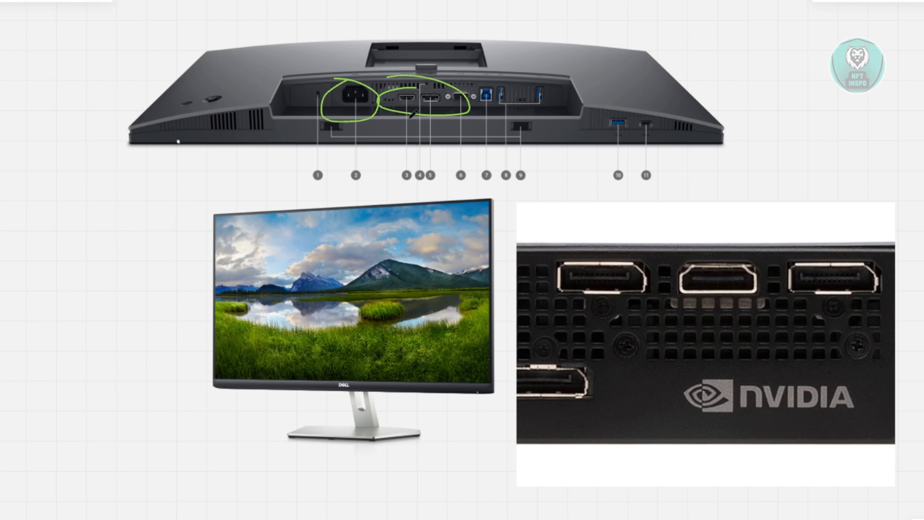
{"action": "mouse_move", "coordinate": [309, 285]}
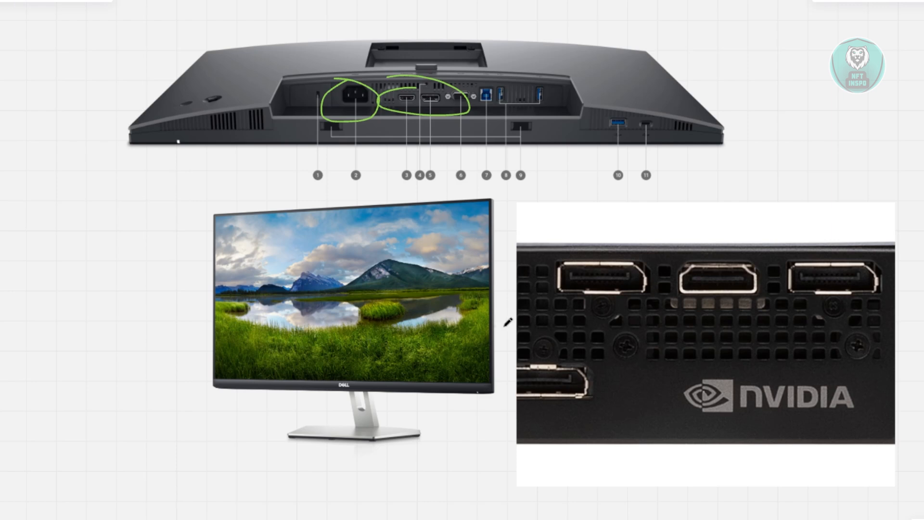
{"action": "mouse_move", "coordinate": [613, 219]}
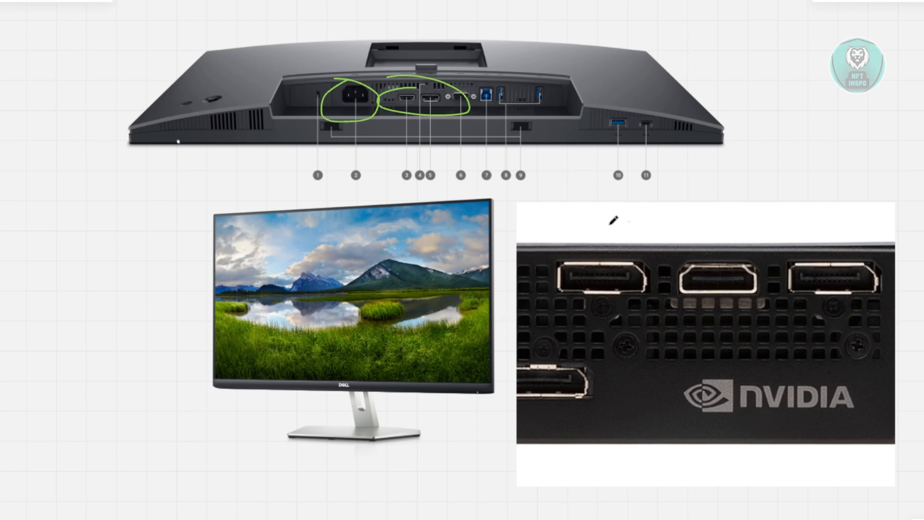
{"action": "mouse_move", "coordinate": [760, 301]}
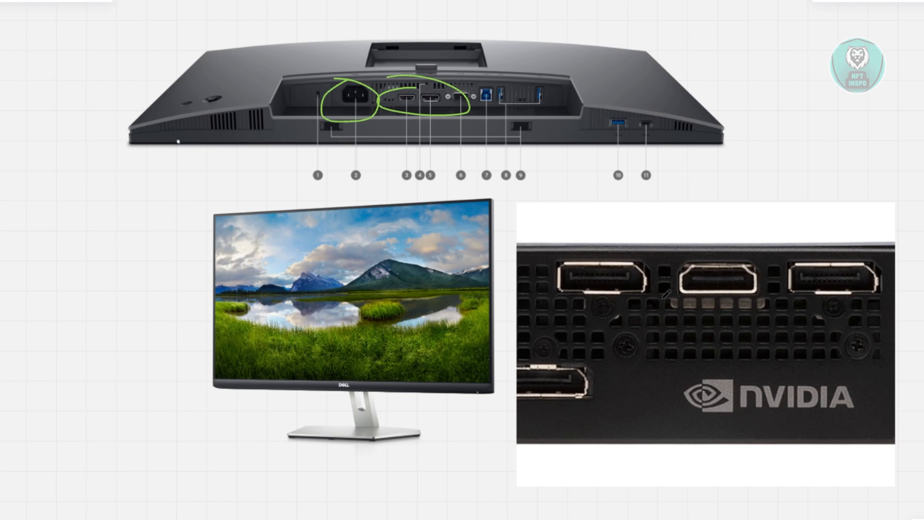
{"action": "mouse_move", "coordinate": [652, 201]}
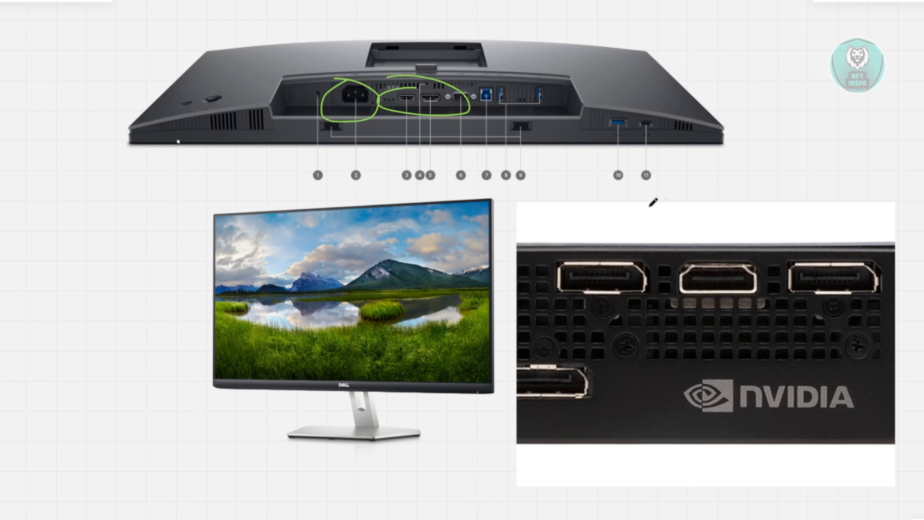
{"action": "mouse_move", "coordinate": [529, 343]}
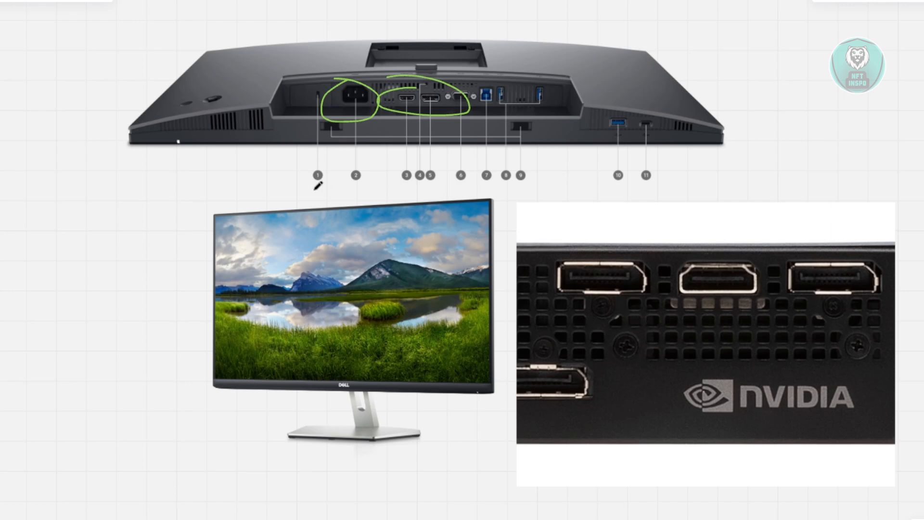
{"action": "mouse_move", "coordinate": [775, 266]}
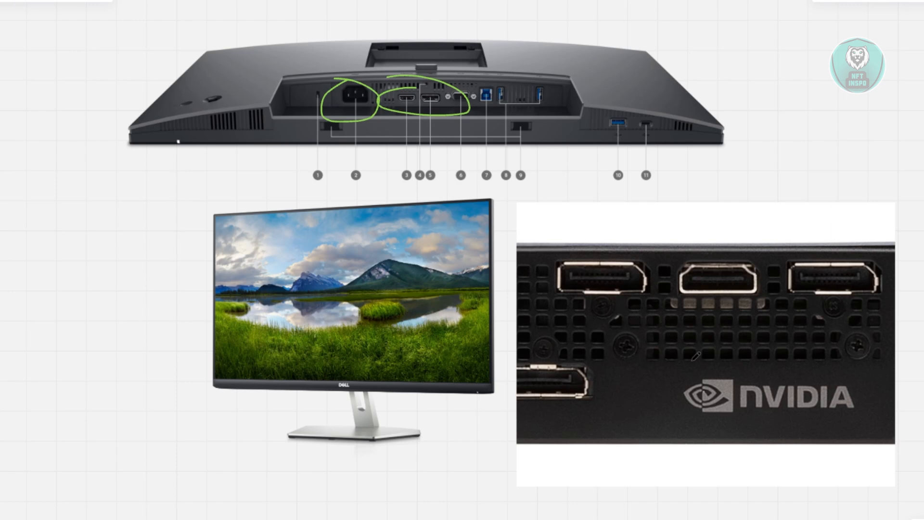
{"action": "mouse_move", "coordinate": [250, 280]}
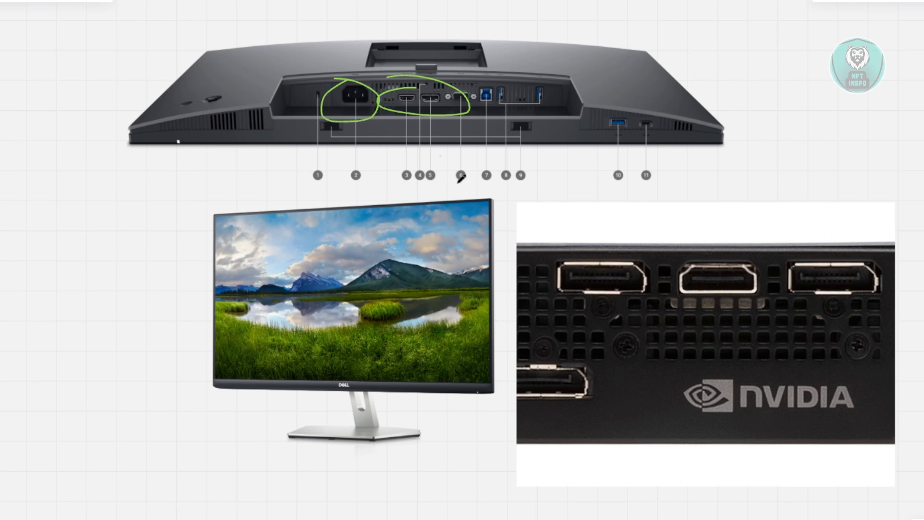
{"action": "mouse_move", "coordinate": [578, 141]}
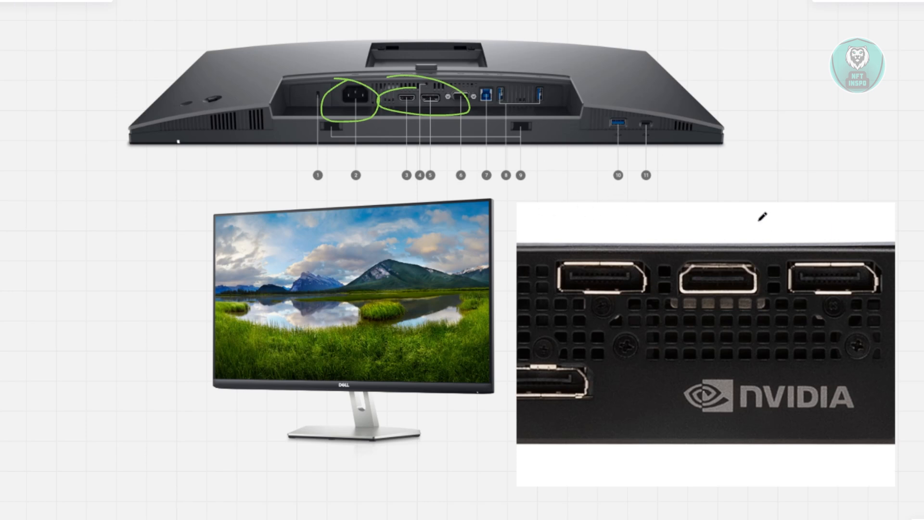
{"action": "mouse_move", "coordinate": [640, 395]}
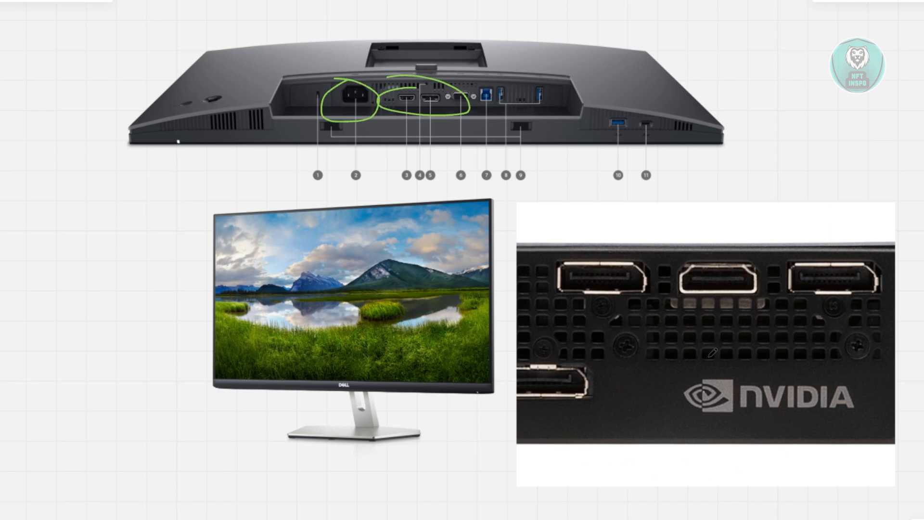
{"action": "mouse_move", "coordinate": [686, 293]}
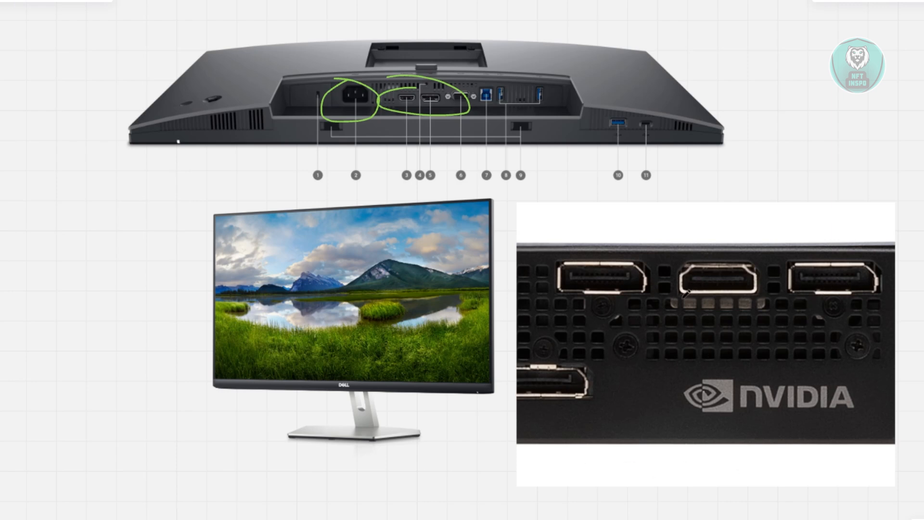